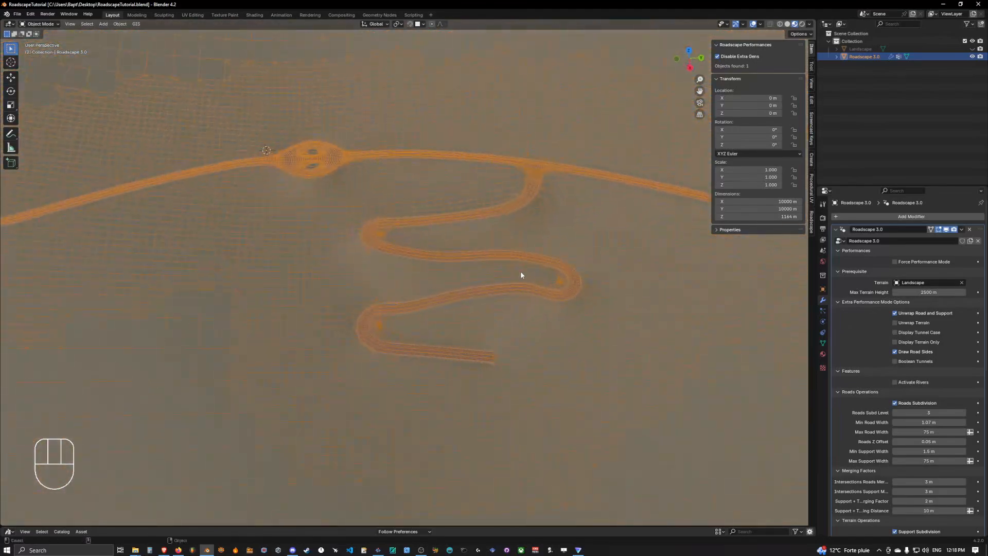
# Put the Roadscape road mesh into Edit Mode and frame its end.
pyautogui.moveTo(521, 275); pyautogui.dragTo(501, 267)
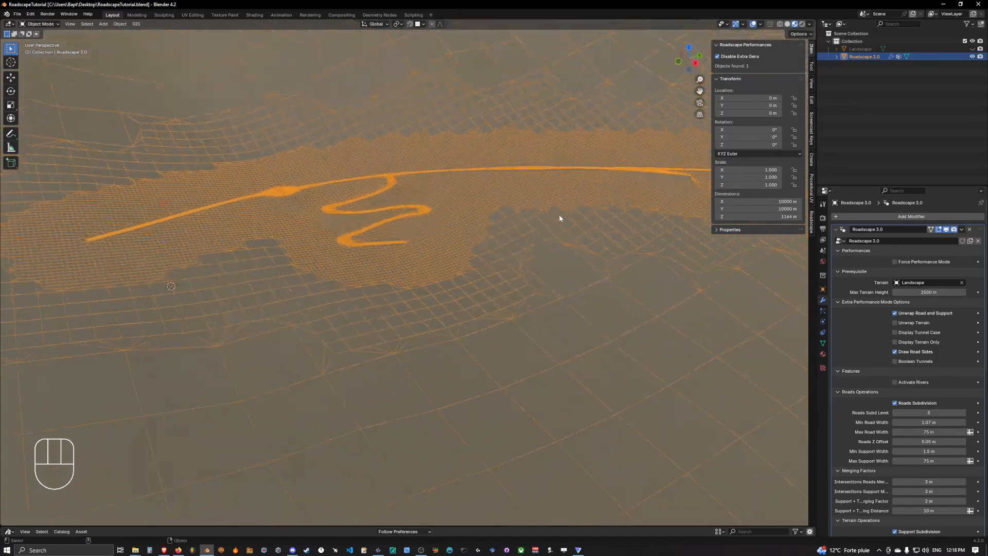
pyautogui.press('Tab')
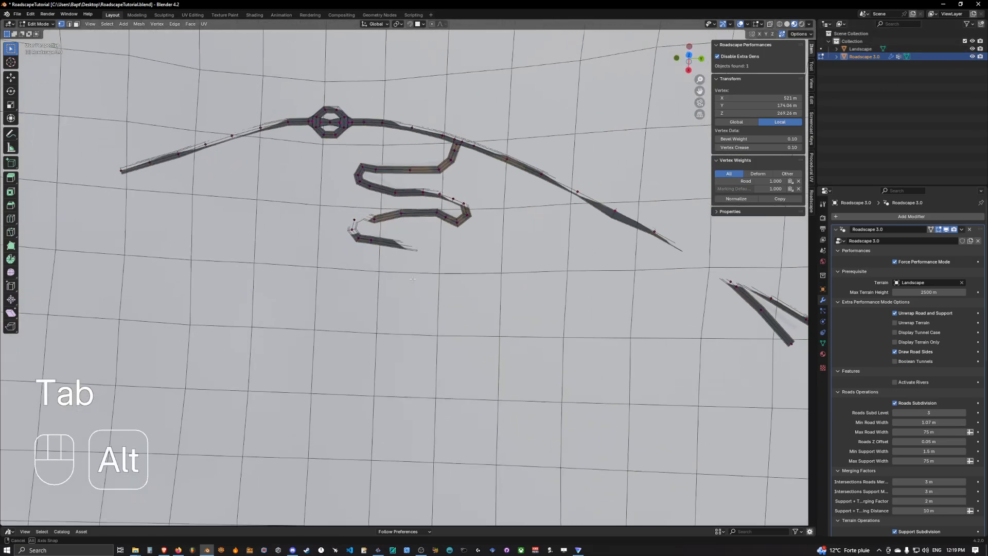
pyautogui.moveTo(412, 279); pyautogui.dragTo(433, 214)
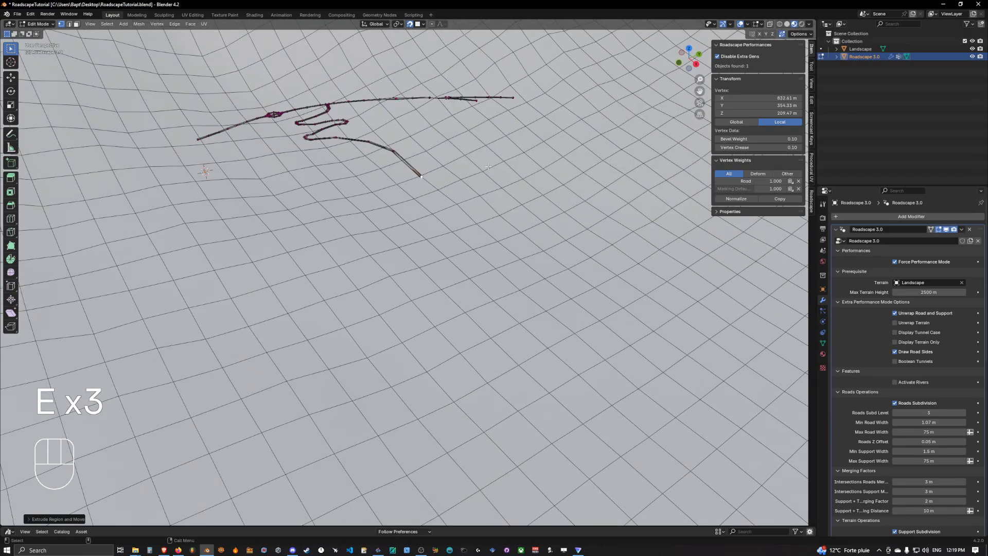
pyautogui.press('E')
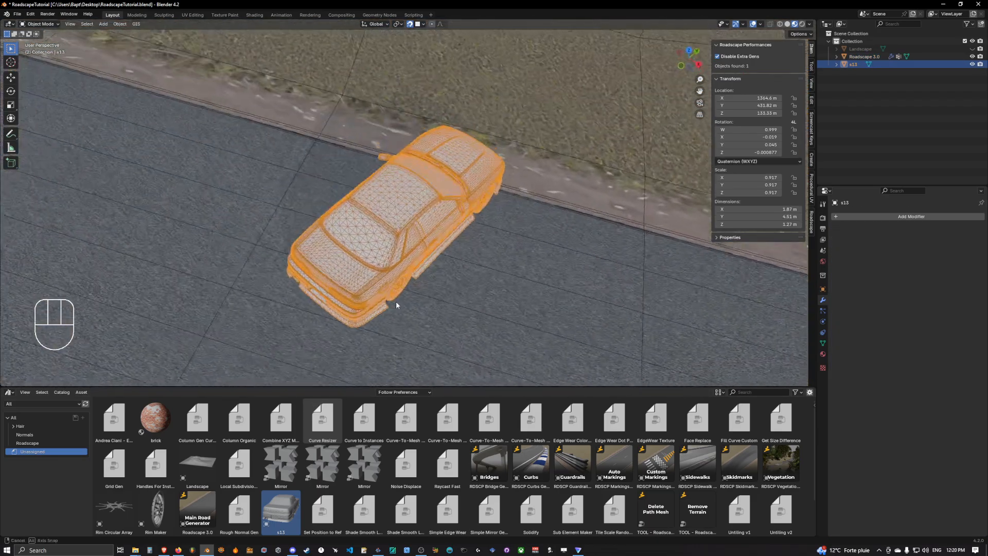
# Move the s13 car onto the road to gauge its width, then delete it.
pyautogui.press('r')
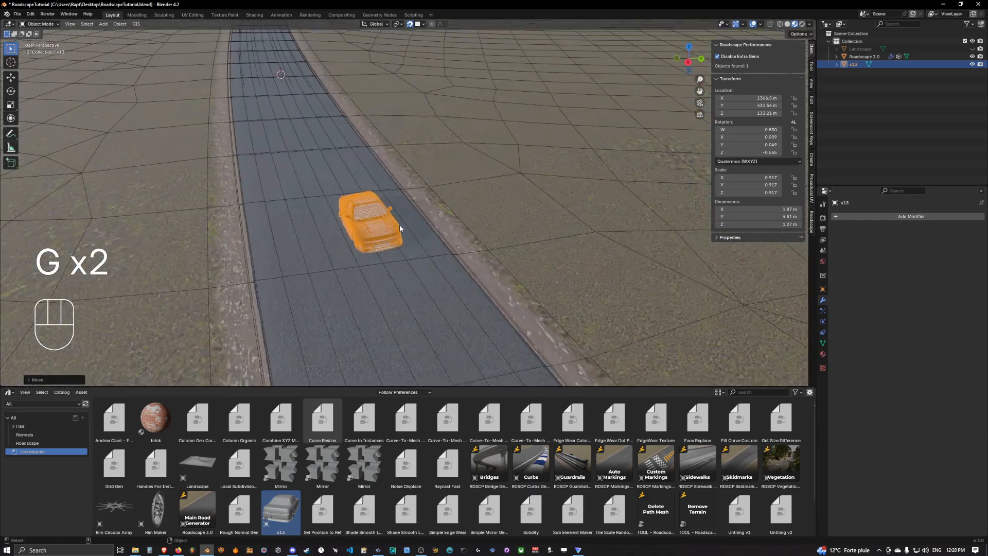
pyautogui.press('X')
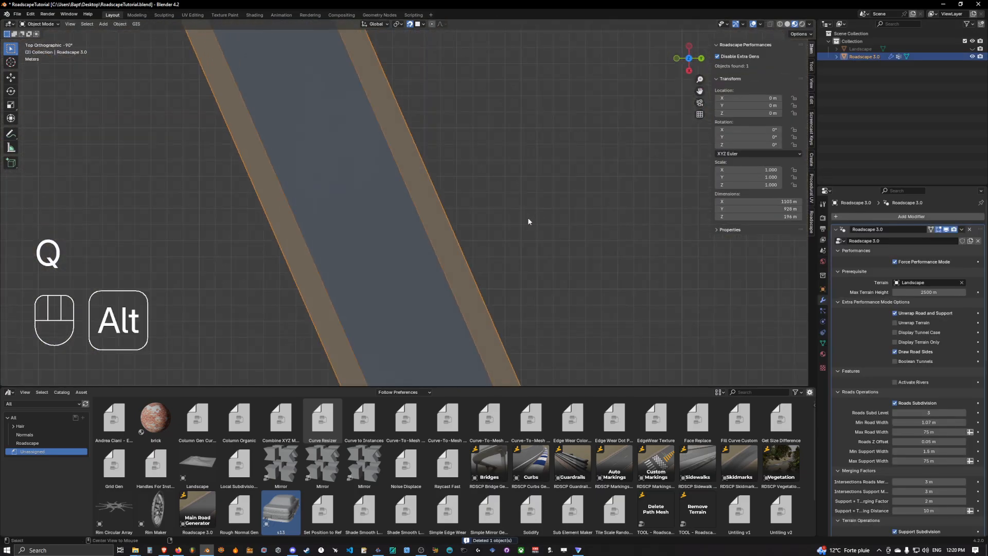
# Edit the road mesh and extrude its side edge outward as a widening strip.
pyautogui.press('Tab')
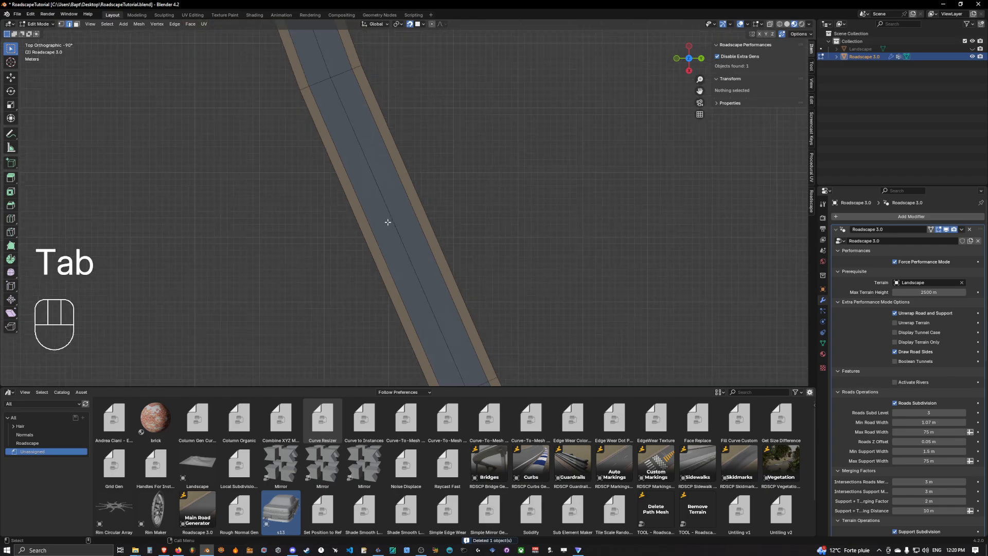
pyautogui.scroll(-3)
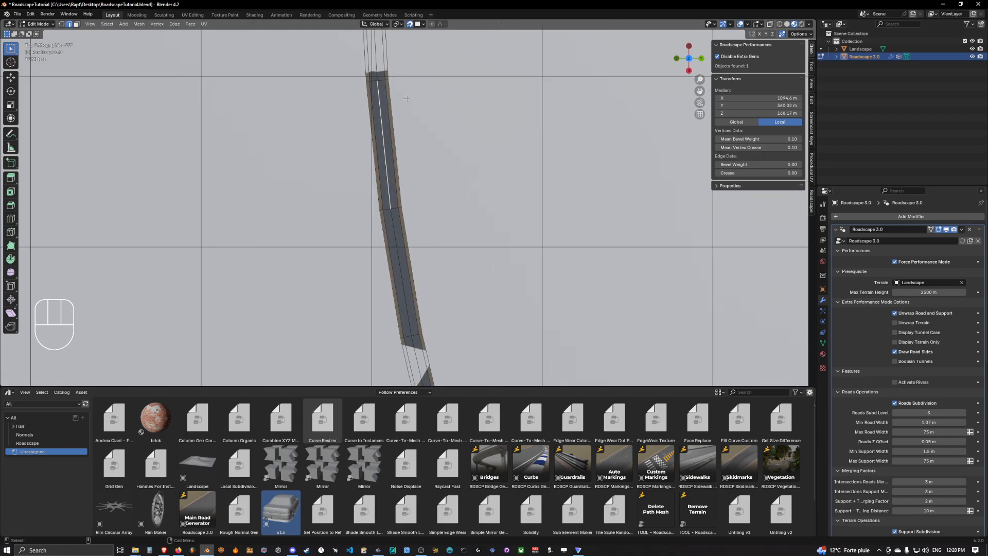
pyautogui.press('Shift+D')
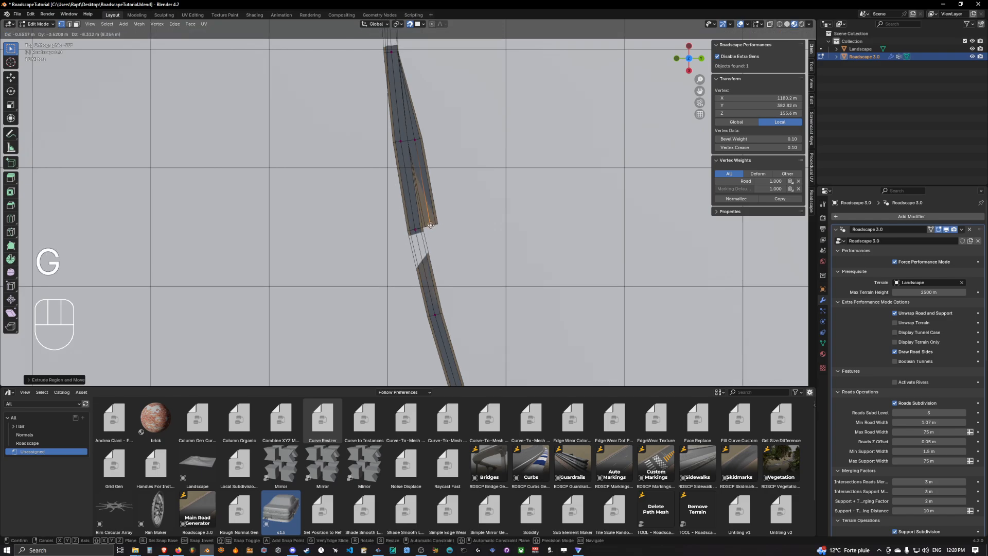
# Extrude extra lane strips along the next stretch of road edges.
pyautogui.moveTo(431, 225); pyautogui.dragTo(447, 313)
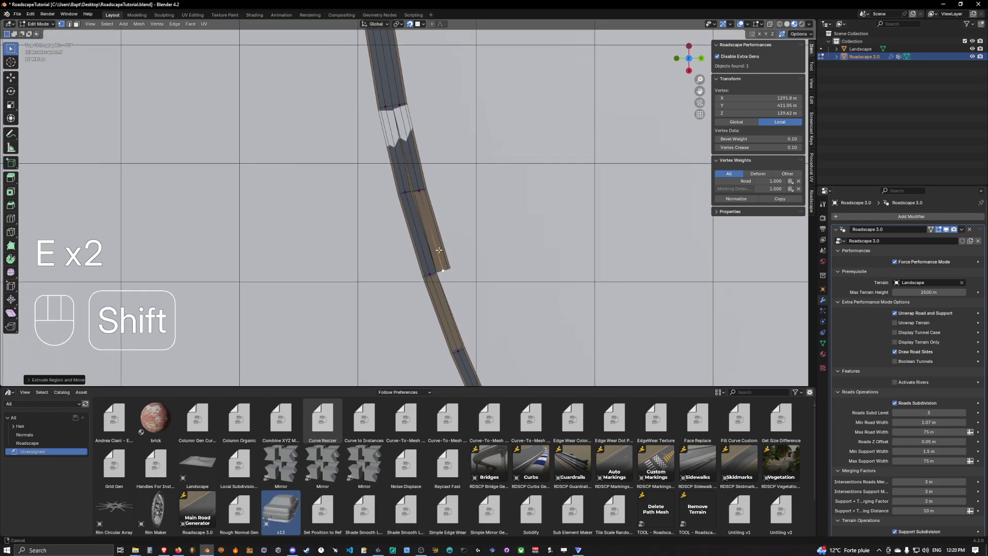
pyautogui.press('E')
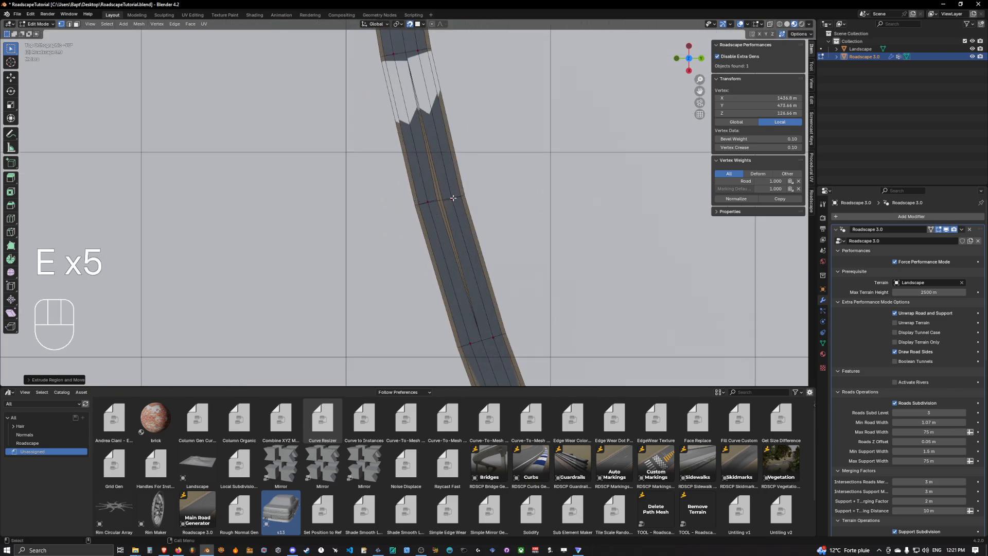
pyautogui.press('g')
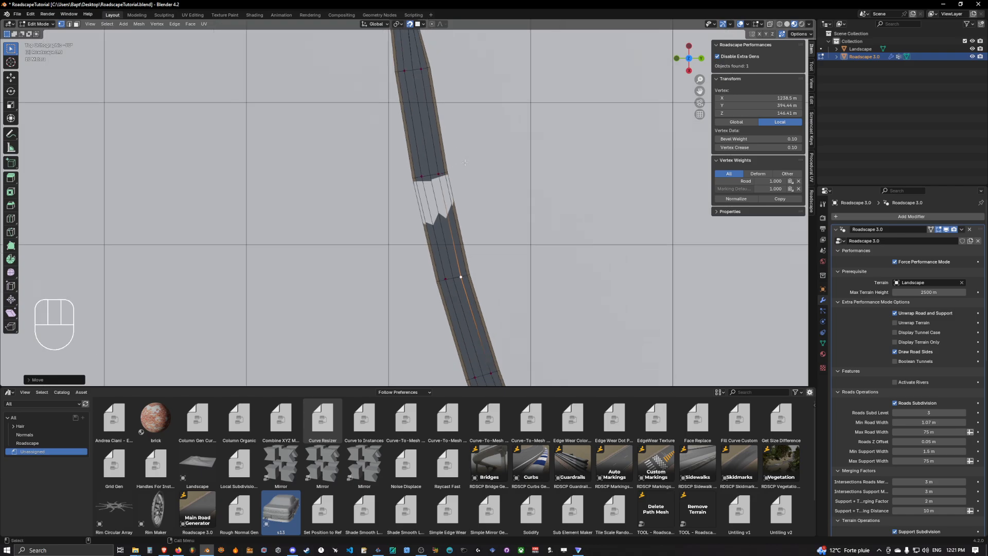
pyautogui.press('Tab')
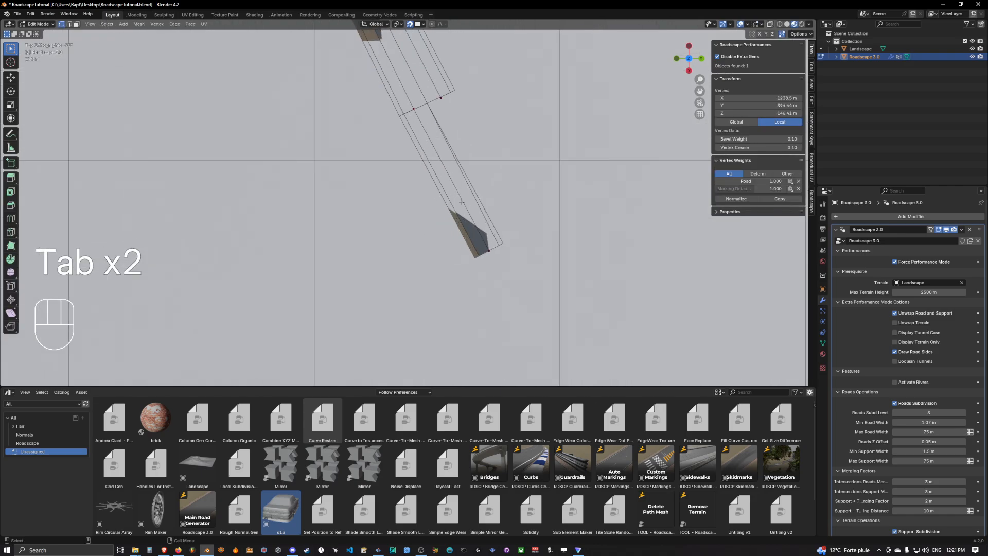
# Return to Object Mode to see the four-lane road across the terrain.
pyautogui.press('Tab')
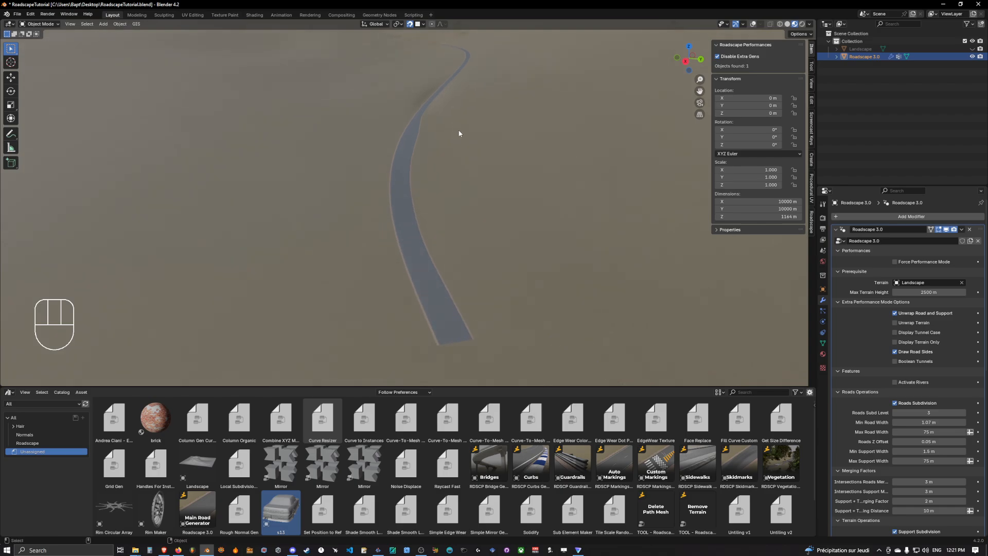
pyautogui.moveTo(542, 200)
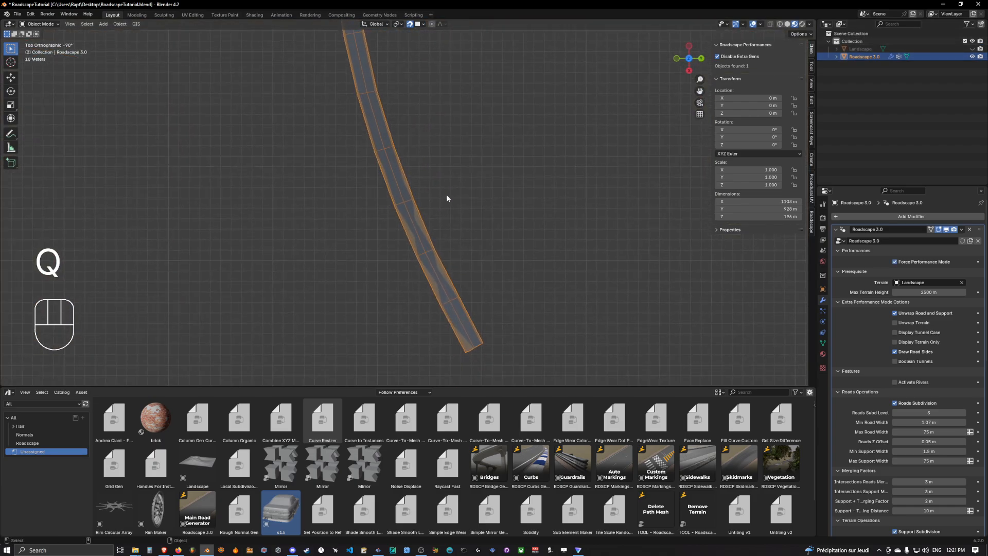
# Extrude the road end forward into split carriageways, then leave Edit Mode to preview.
pyautogui.press('Tab')
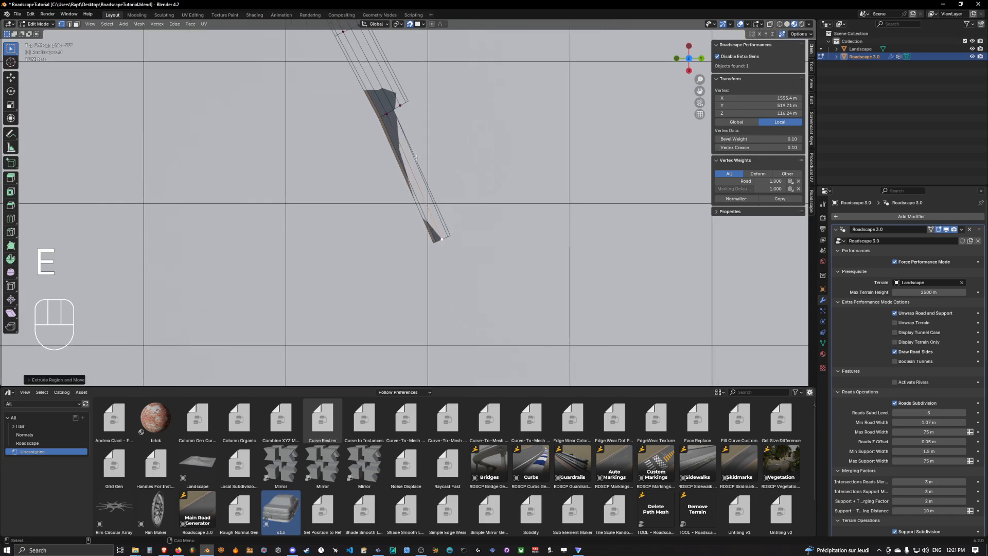
pyautogui.press('E')
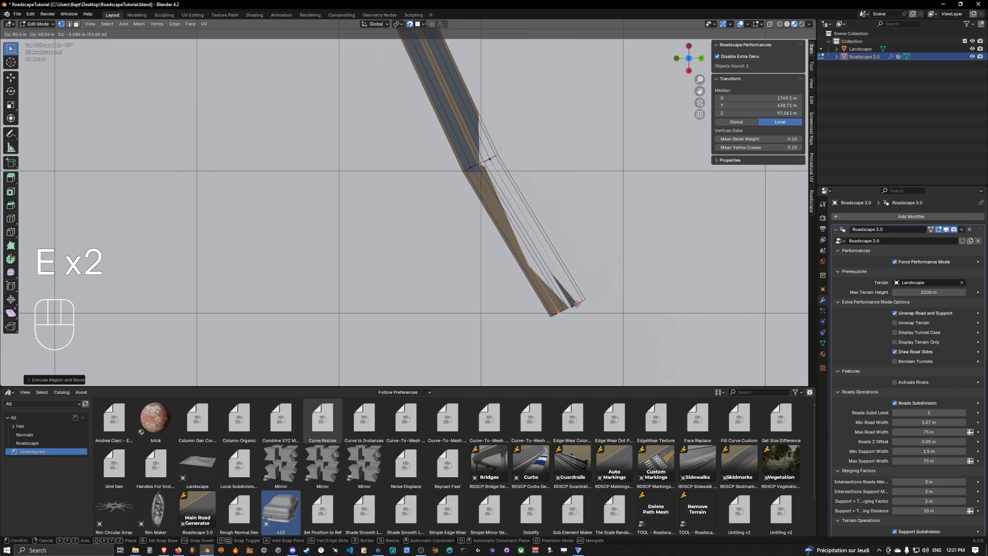
pyautogui.moveTo(570, 282)
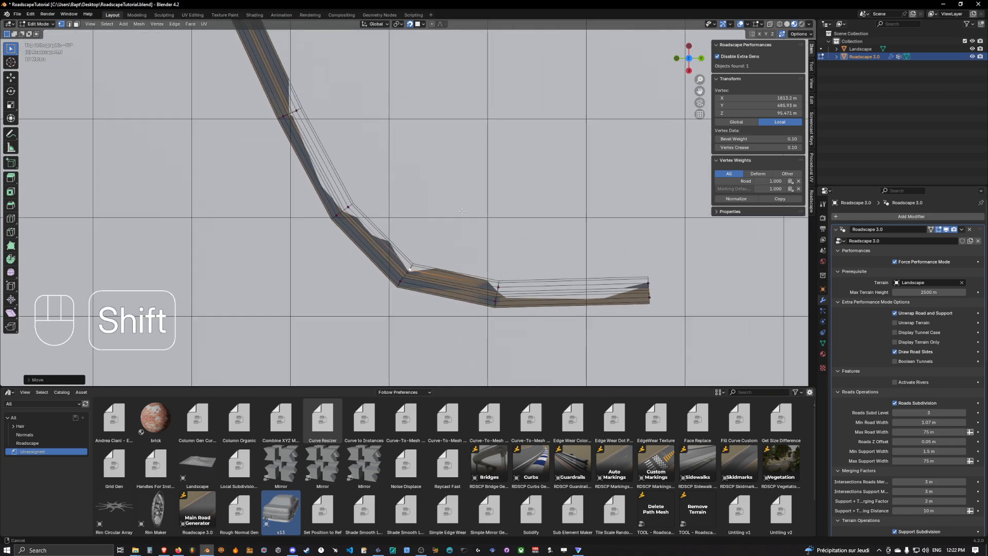
pyautogui.press('Tab')
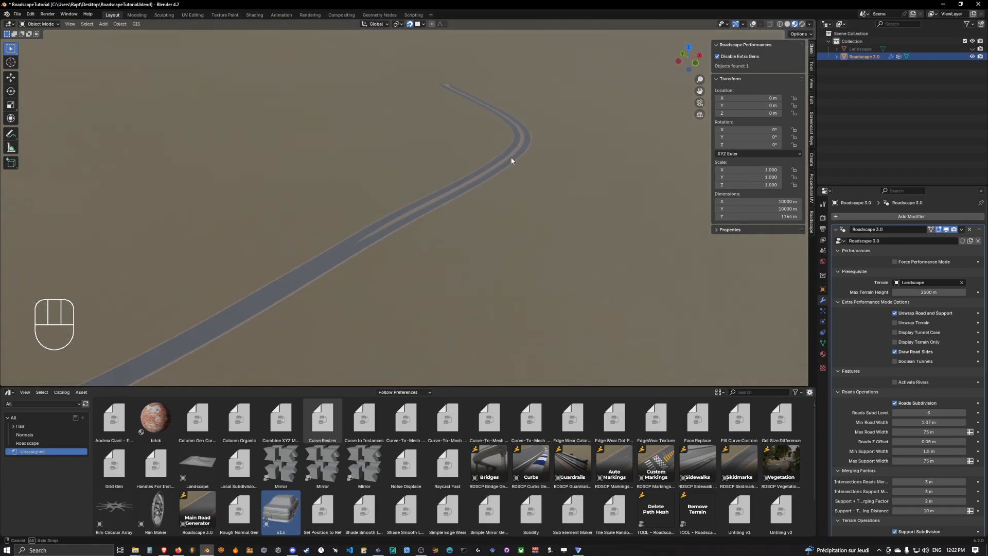
pyautogui.moveTo(511, 160); pyautogui.dragTo(457, 154)
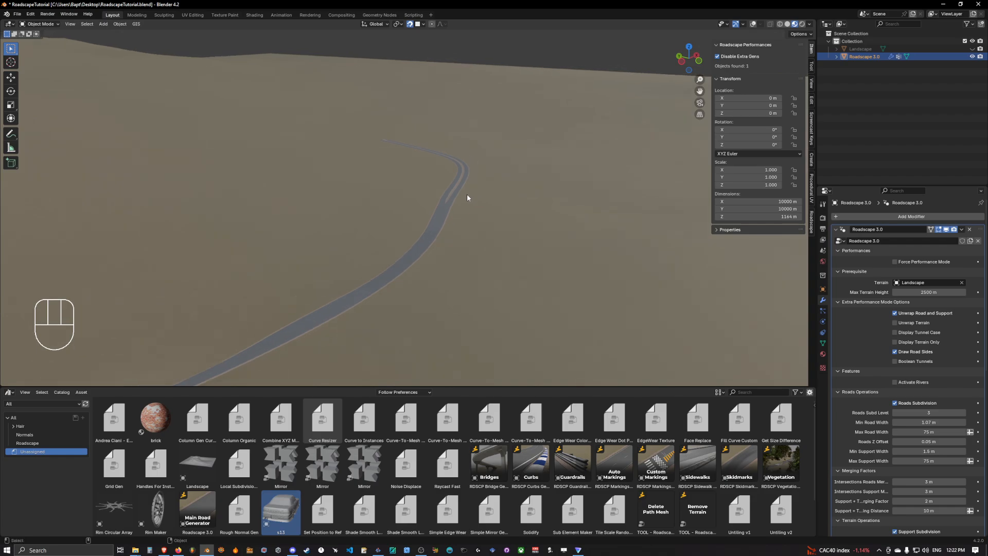
pyautogui.moveTo(519, 174)
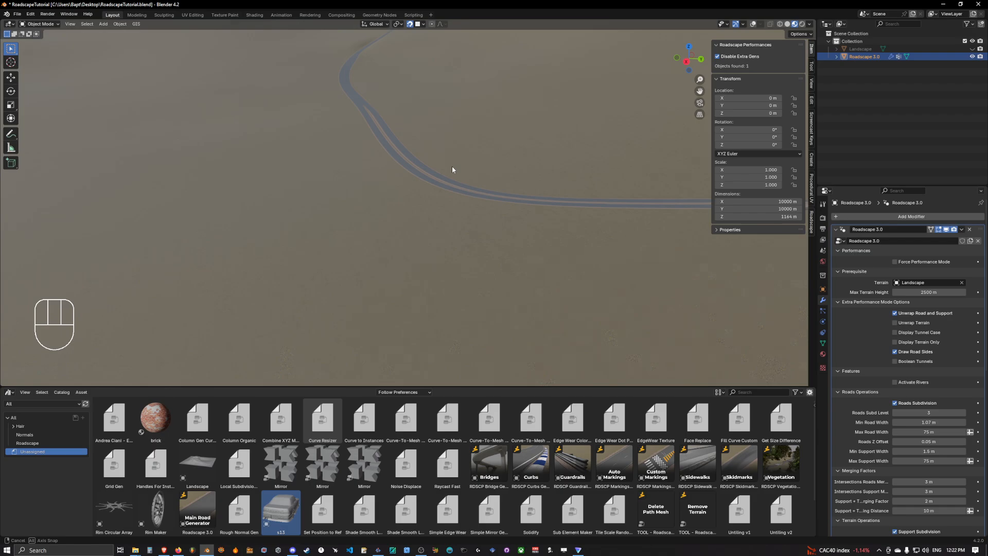
pyautogui.moveTo(452, 170); pyautogui.dragTo(449, 177)
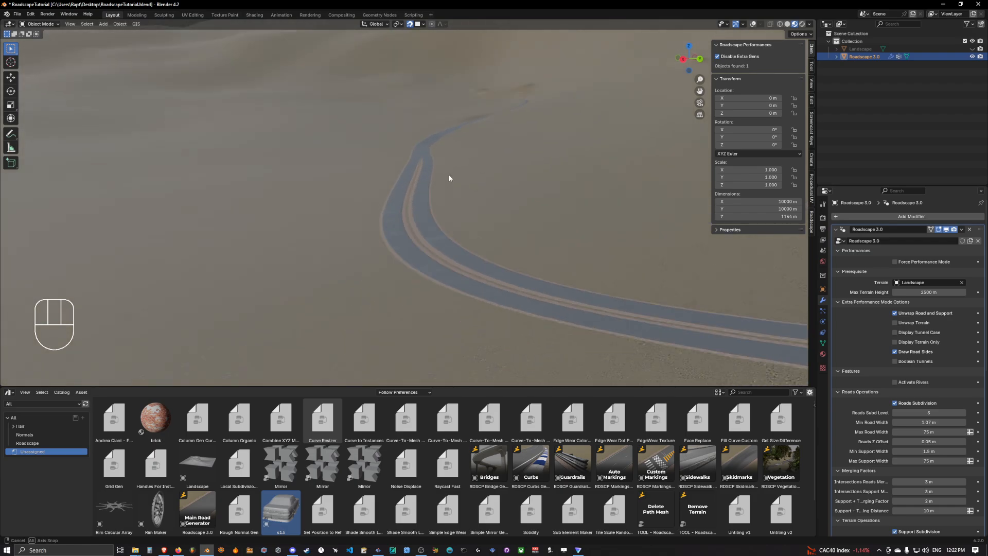